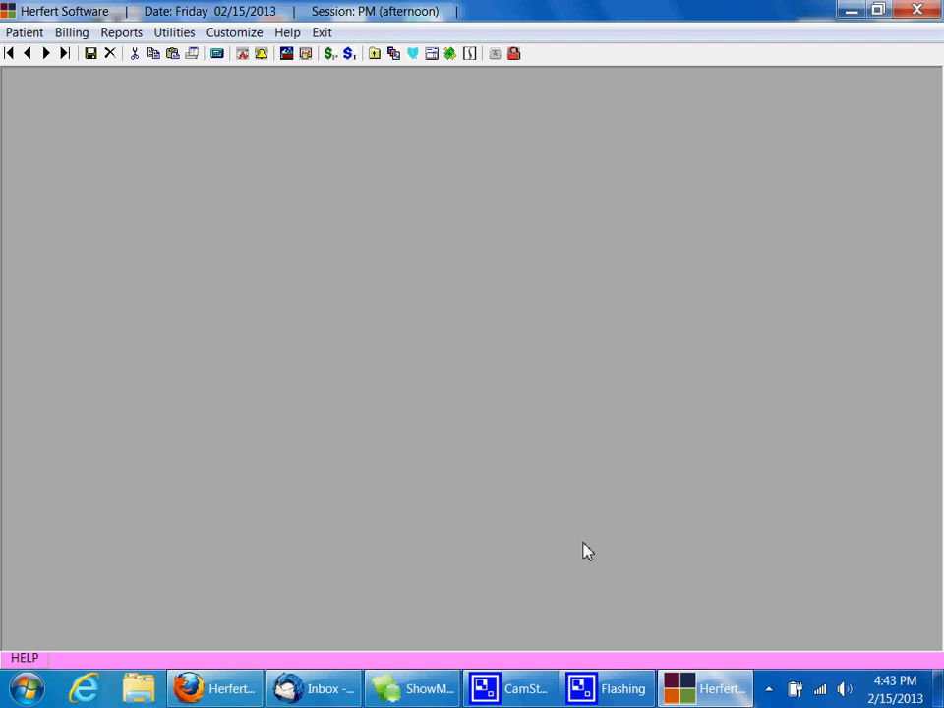
pyautogui.moveTo(365, 287)
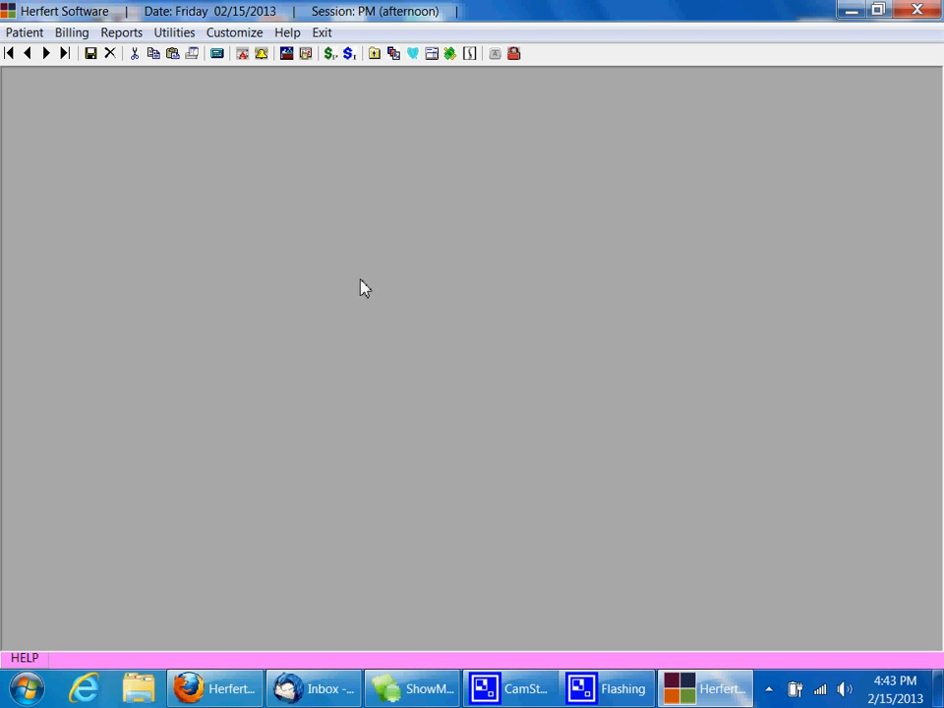
pyautogui.click(174, 33)
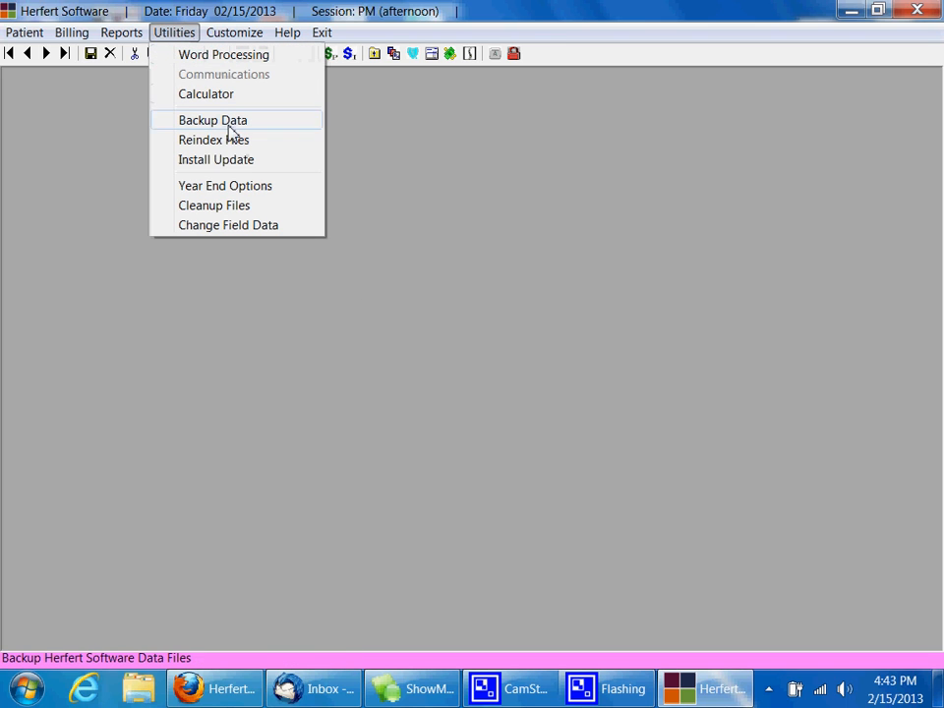
pyautogui.moveTo(243, 159)
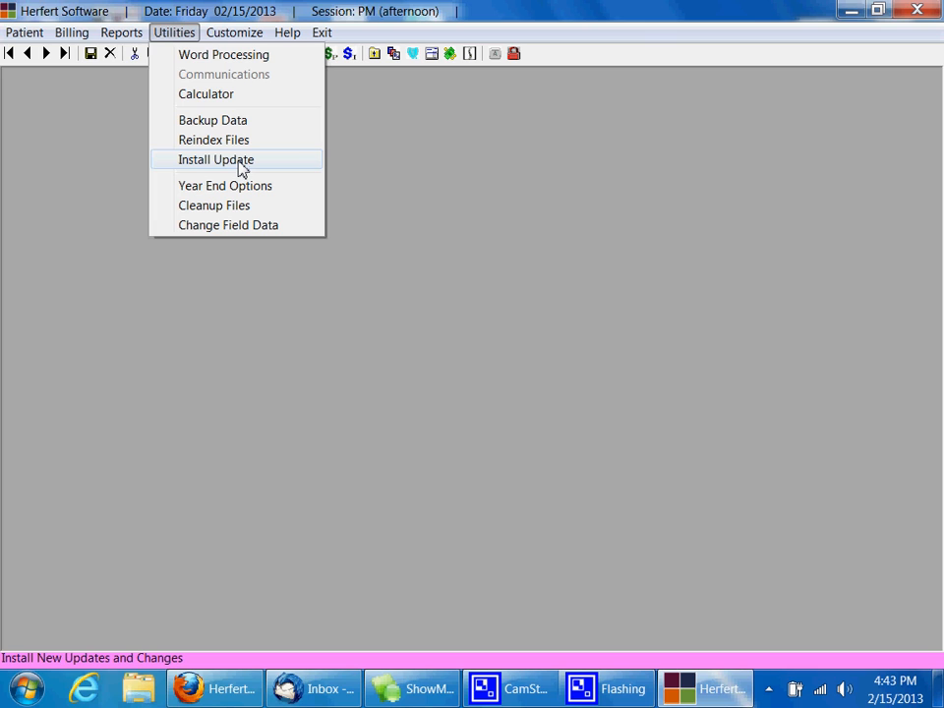
pyautogui.click(216, 160)
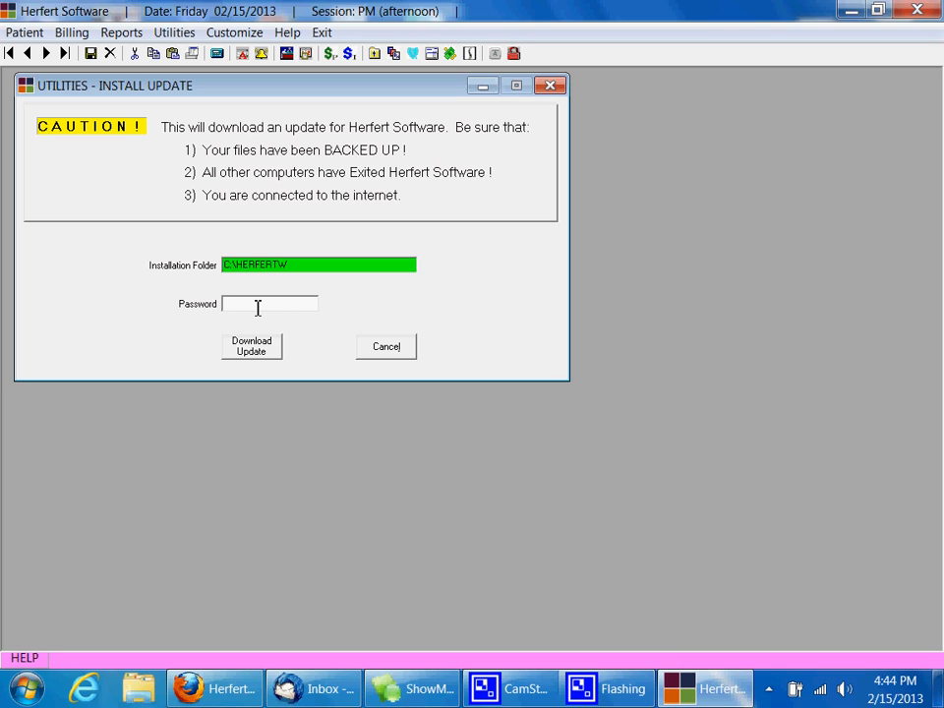
pyautogui.write('pw1')
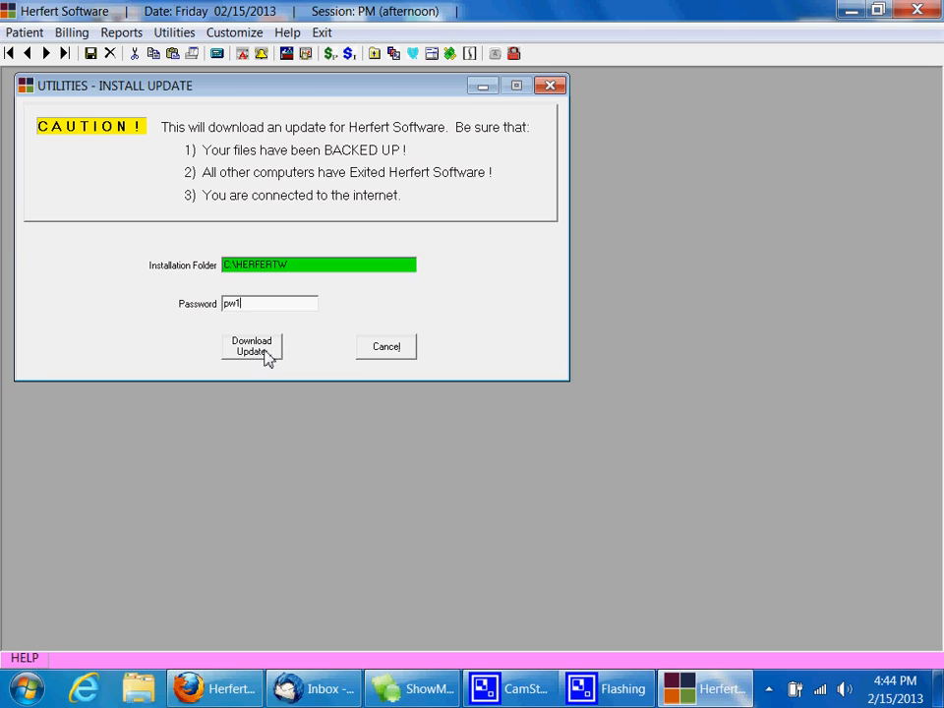
pyautogui.click(251, 346)
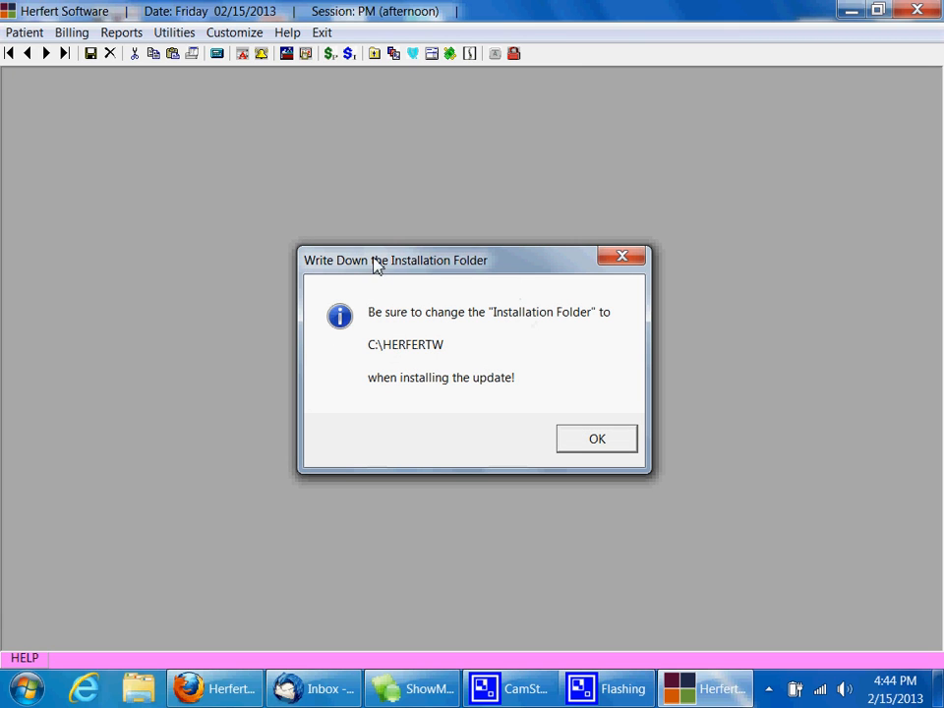
pyautogui.moveTo(509, 410)
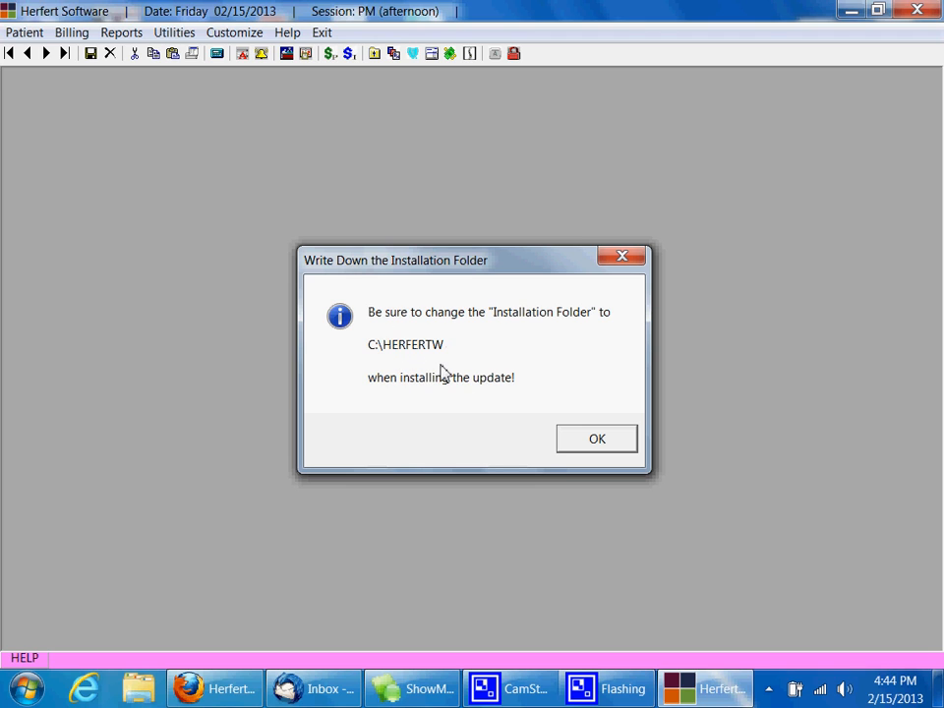
pyautogui.moveTo(445, 320)
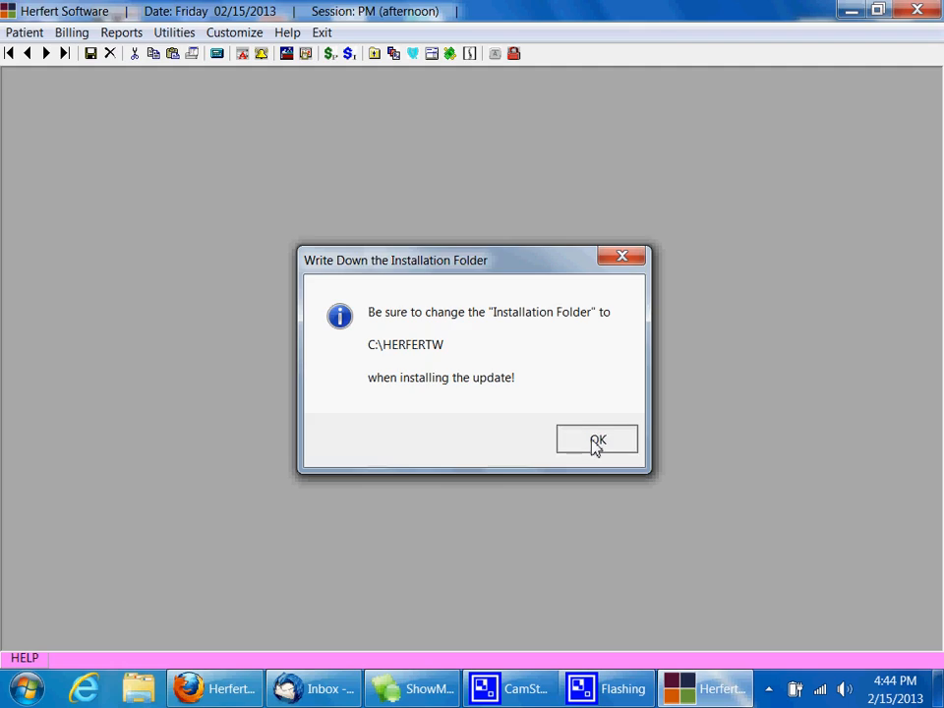
# - Save pw1.exe in Firefox, completing the download despite the avast warning
pyautogui.click(597, 440)
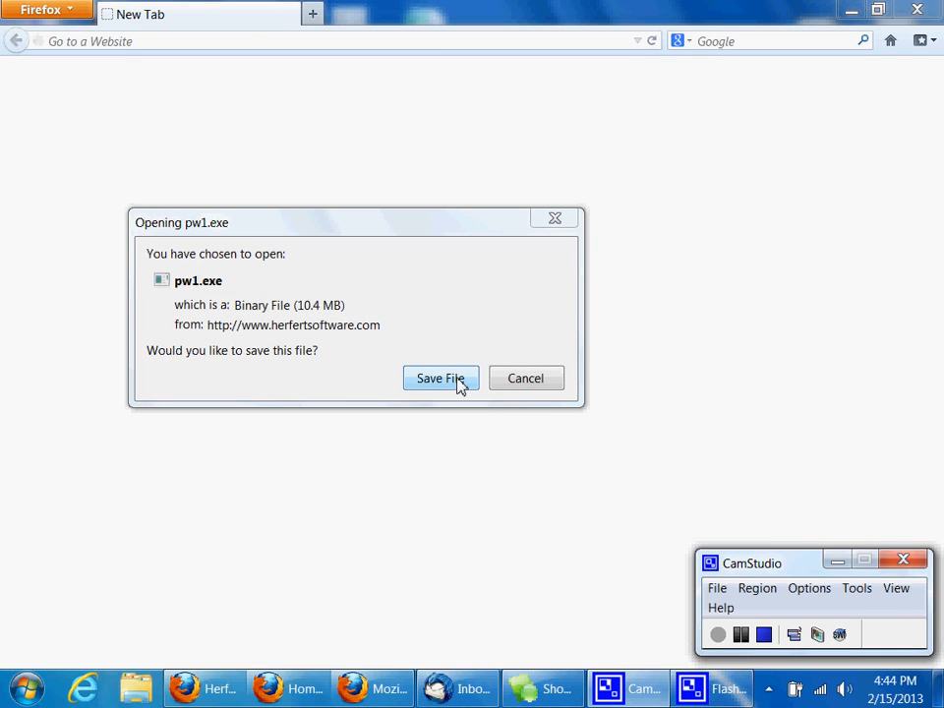
pyautogui.click(439, 379)
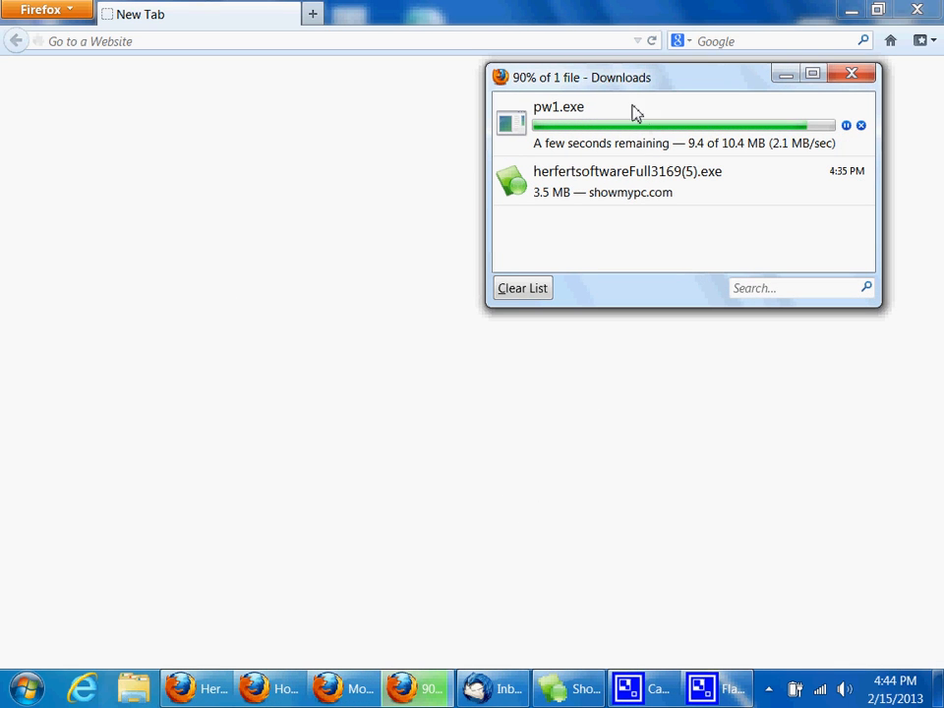
pyautogui.moveTo(635, 140)
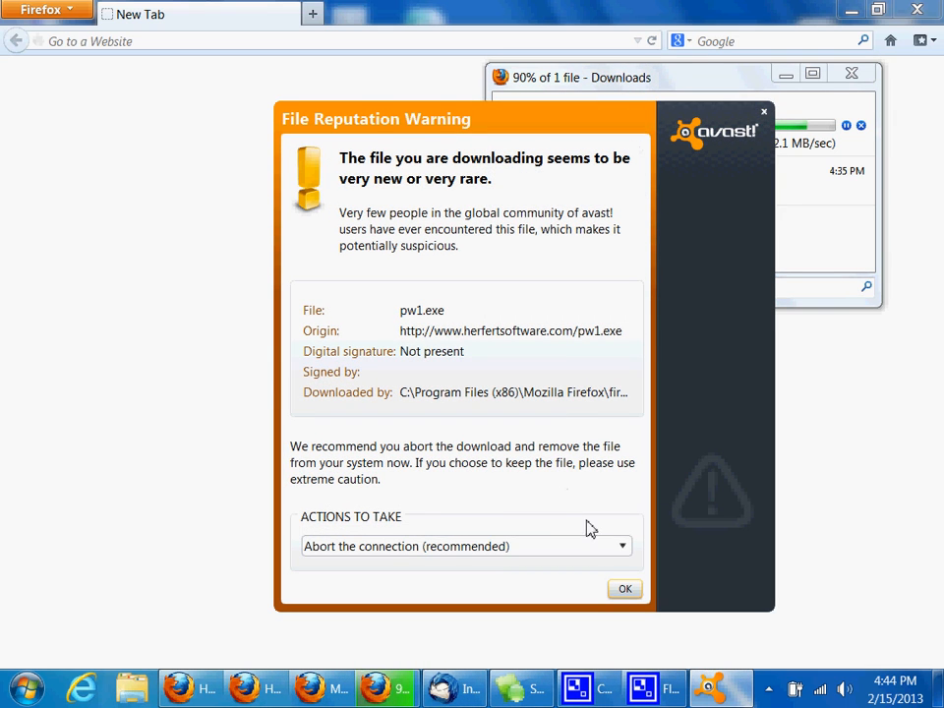
pyautogui.moveTo(317, 350)
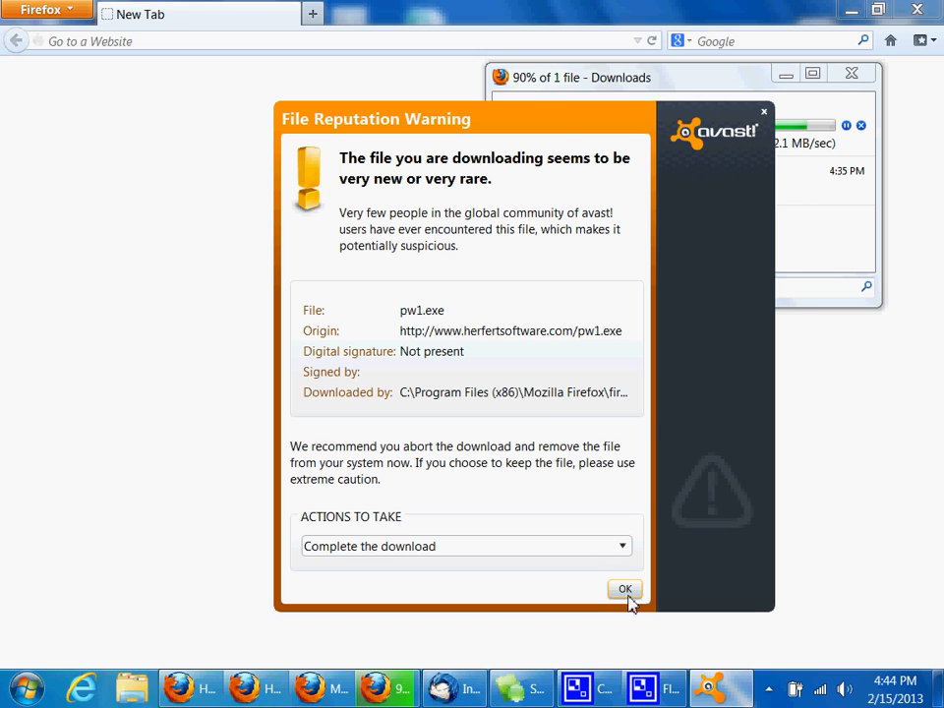
pyautogui.click(624, 590)
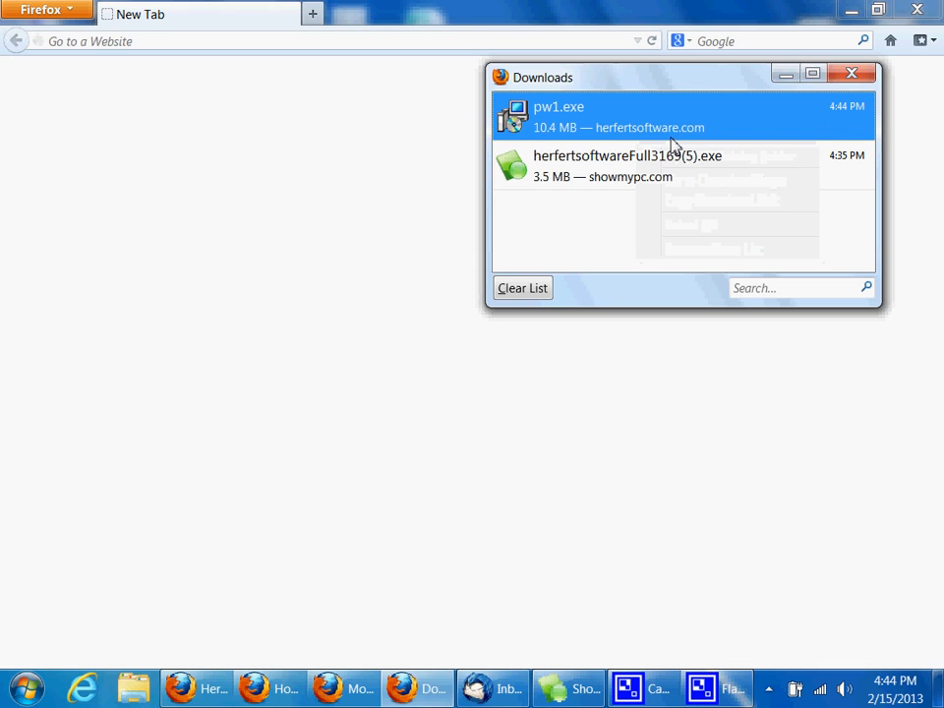
# - Run the downloaded pw1.exe and let it continue past the avast check
pyautogui.doubleClick(558, 116)
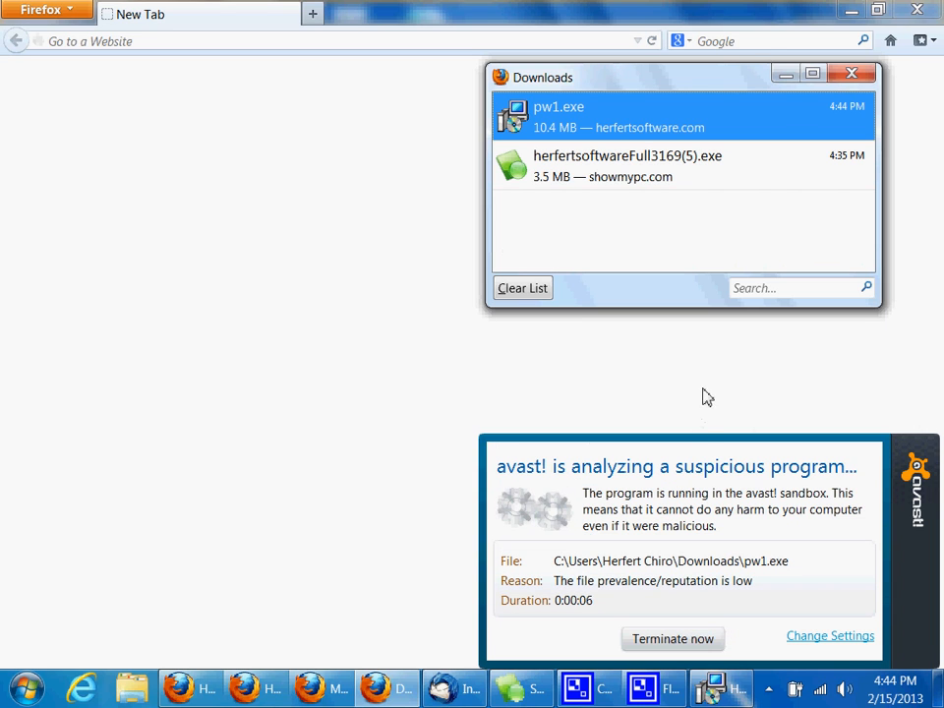
pyautogui.click(850, 73)
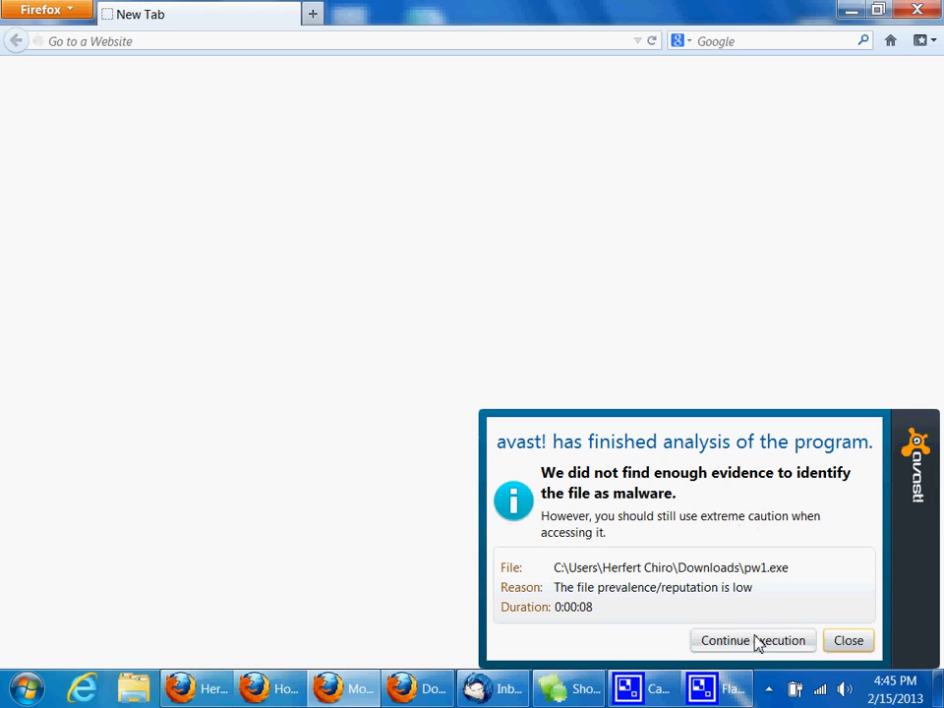
pyautogui.moveTo(731, 491)
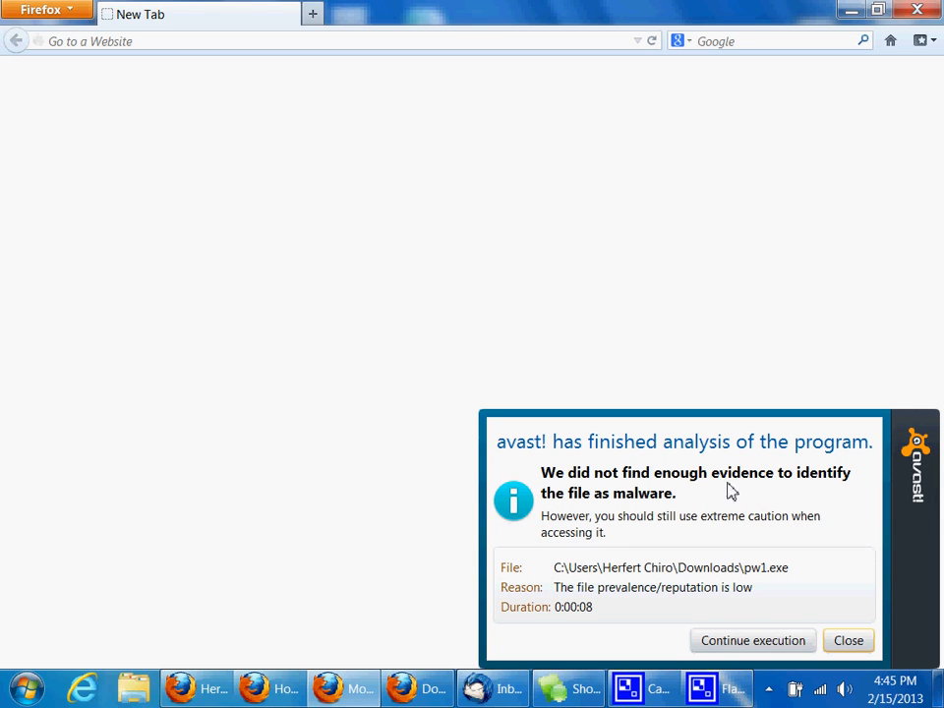
pyautogui.click(753, 640)
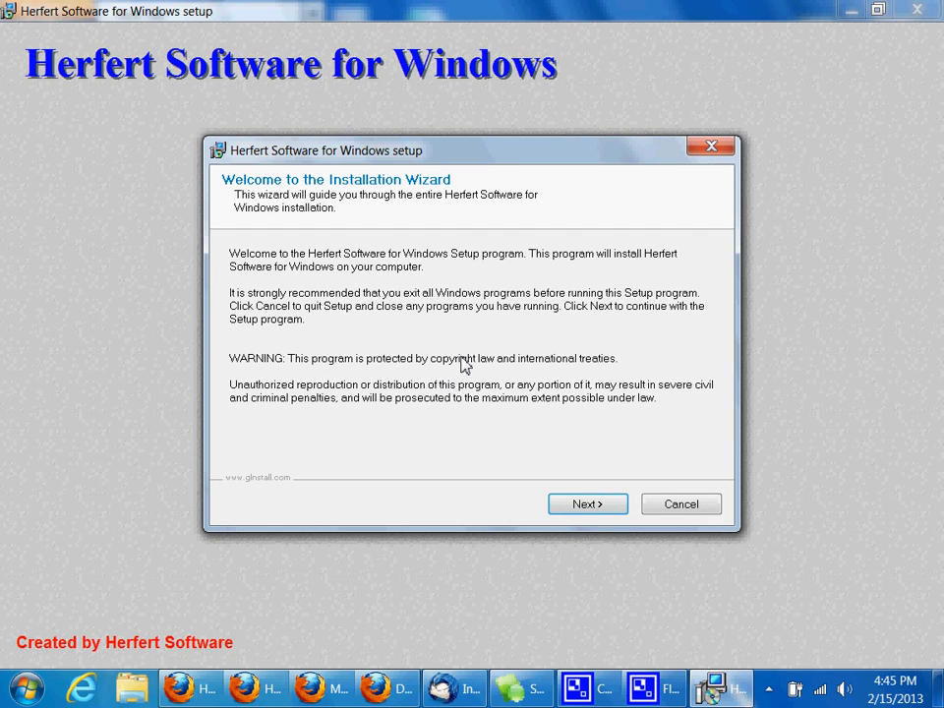
# - Step through the setup wizard, confirm the existing C:\HERFERTW folder, and begin installing
pyautogui.click(587, 503)
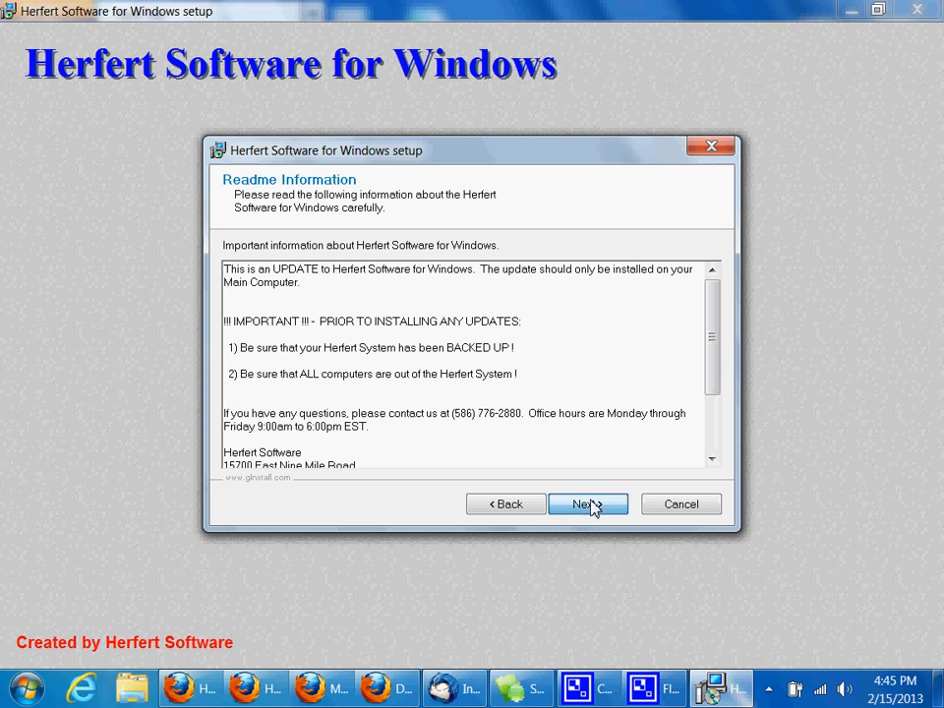
pyautogui.click(587, 504)
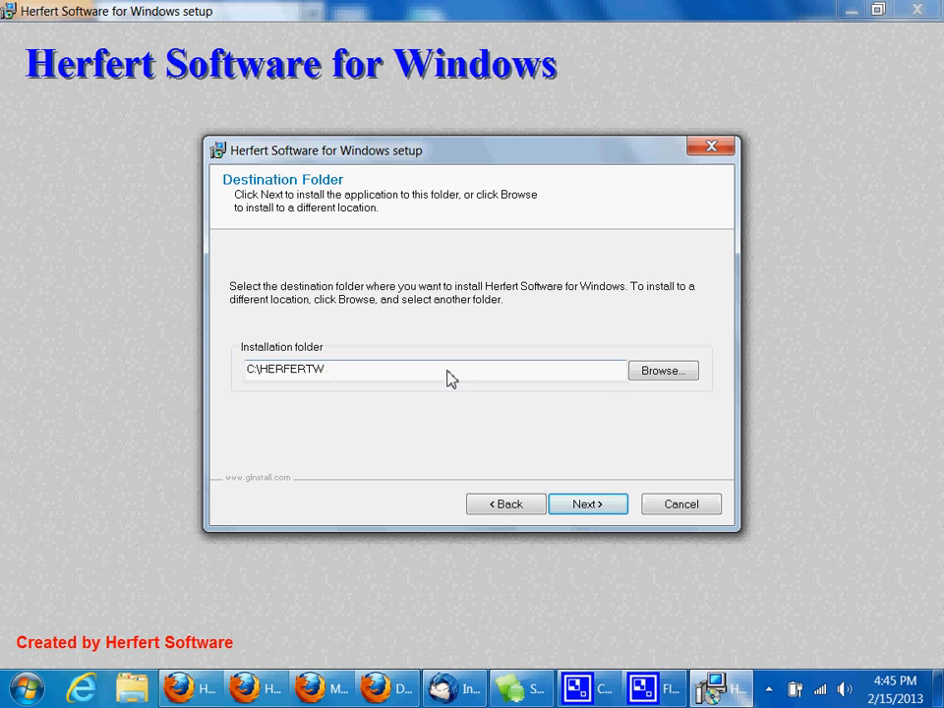
pyautogui.click(587, 503)
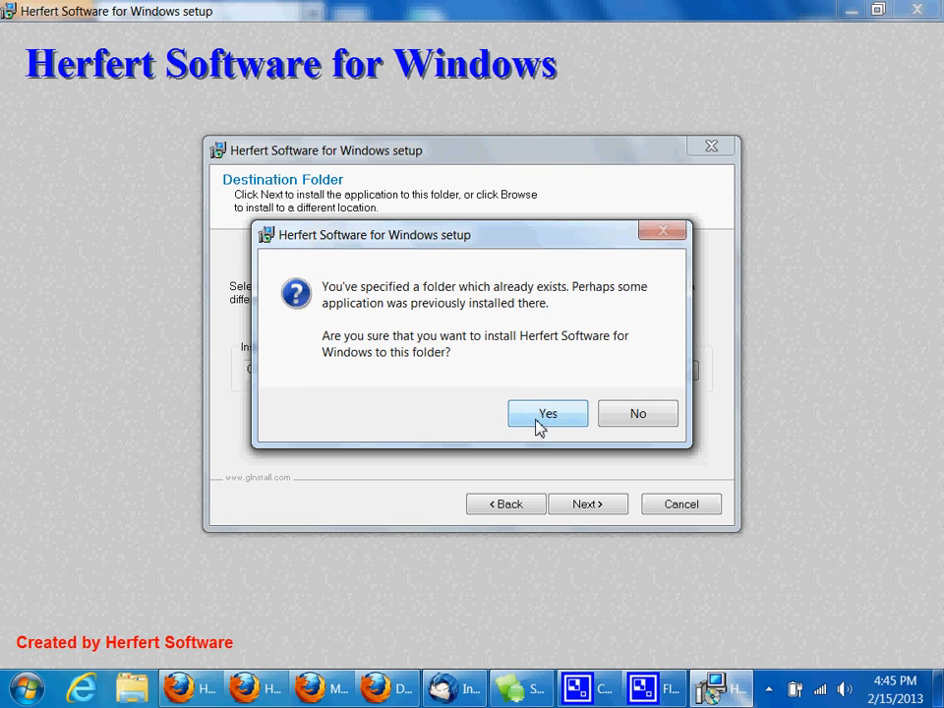
pyautogui.click(548, 414)
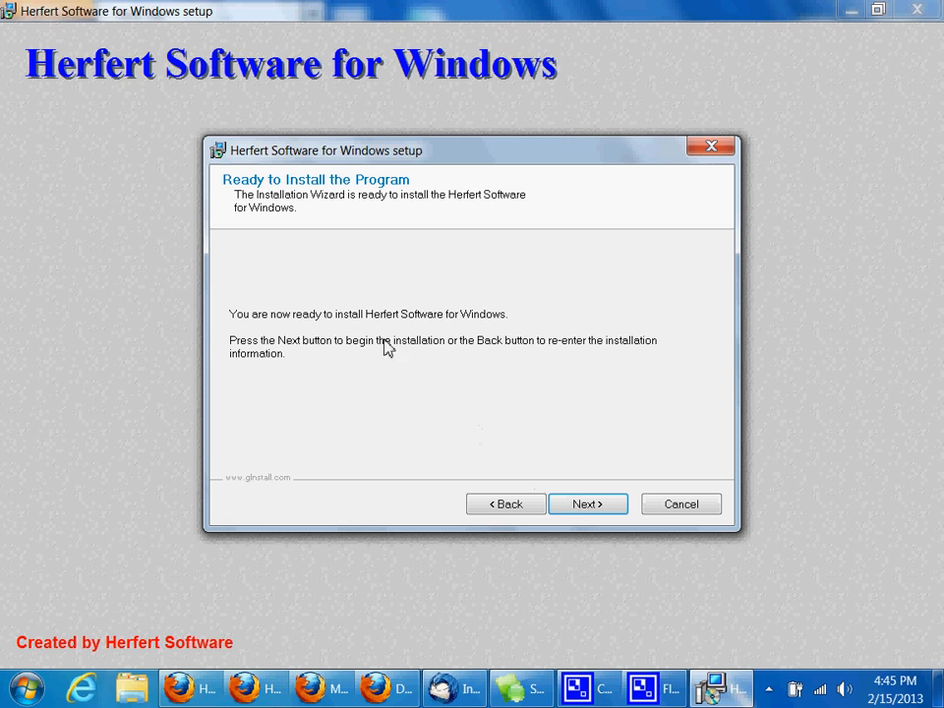
pyautogui.click(587, 504)
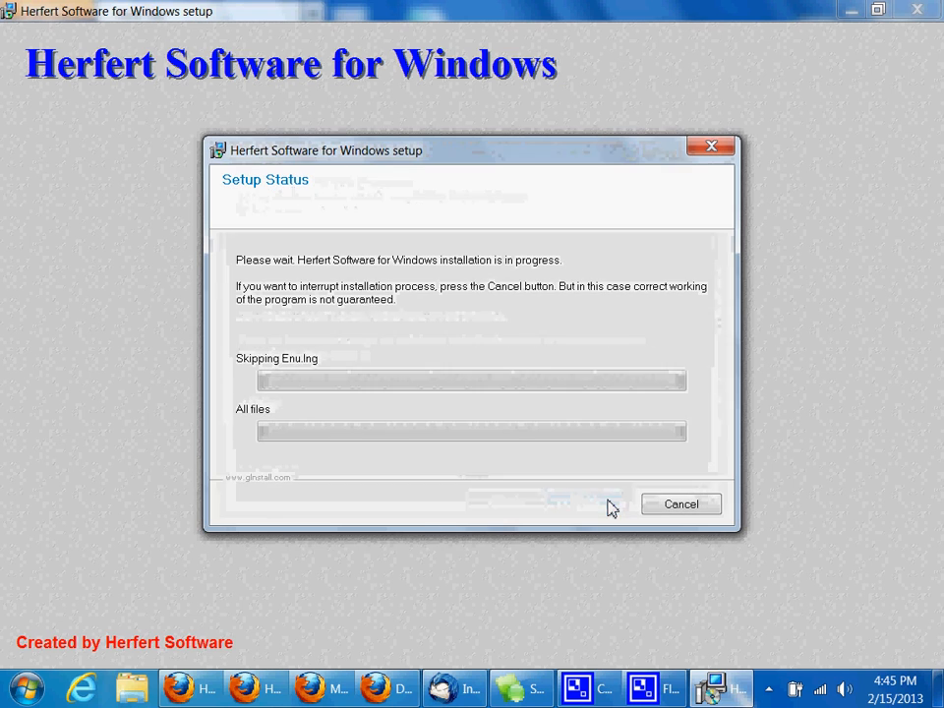